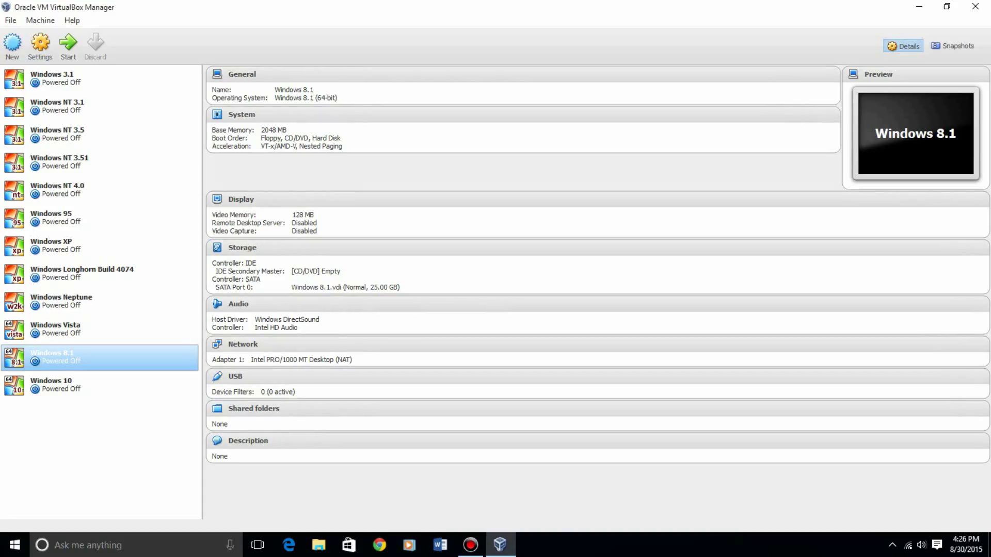
- Start a new virtual machine named 'Windows 1.0' and pick its operating system version
click(12, 47)
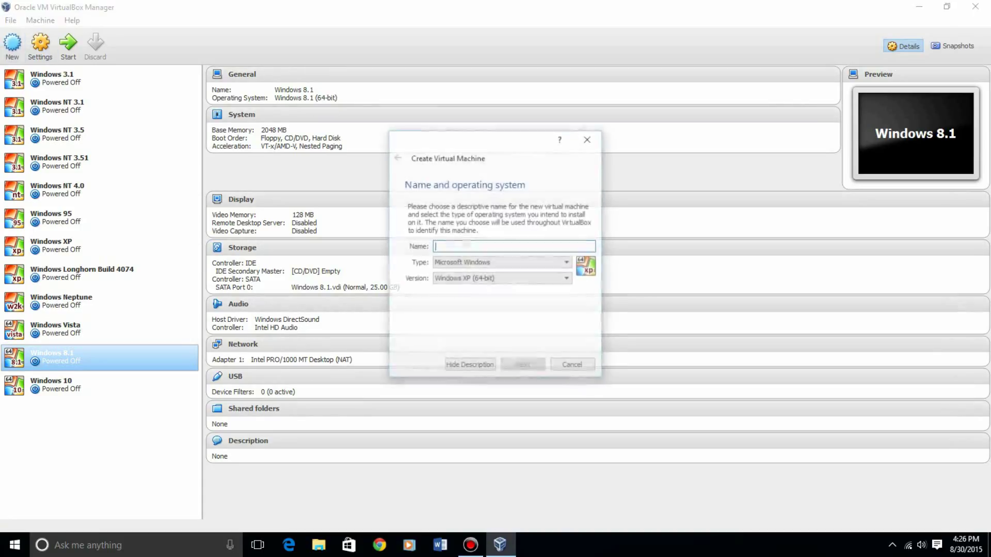
text(Windows 1.0)
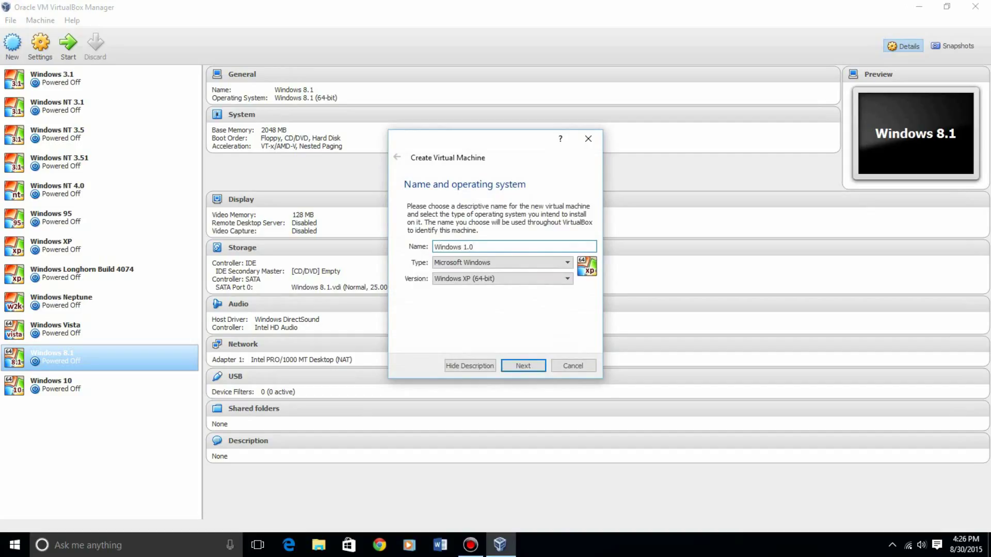
click(565, 279)
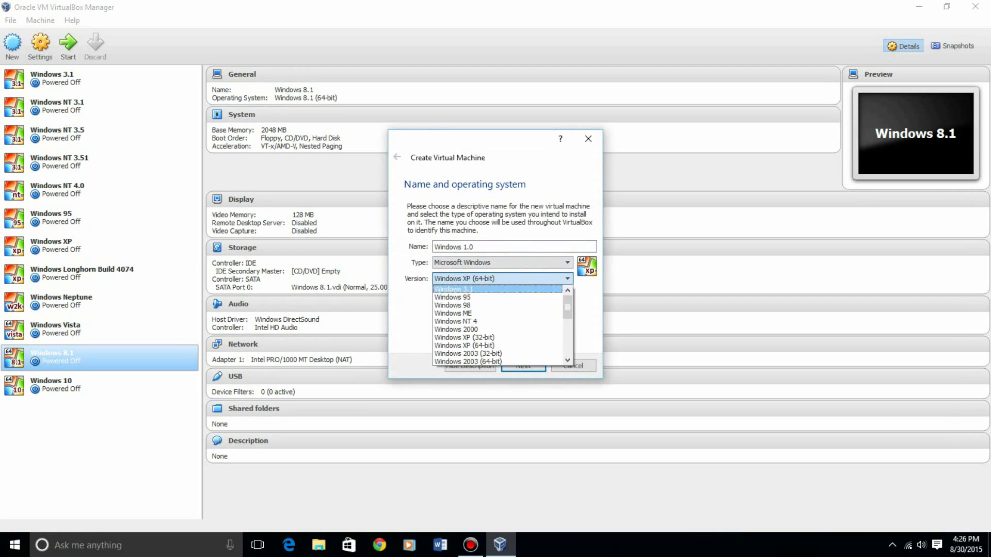
click(523, 365)
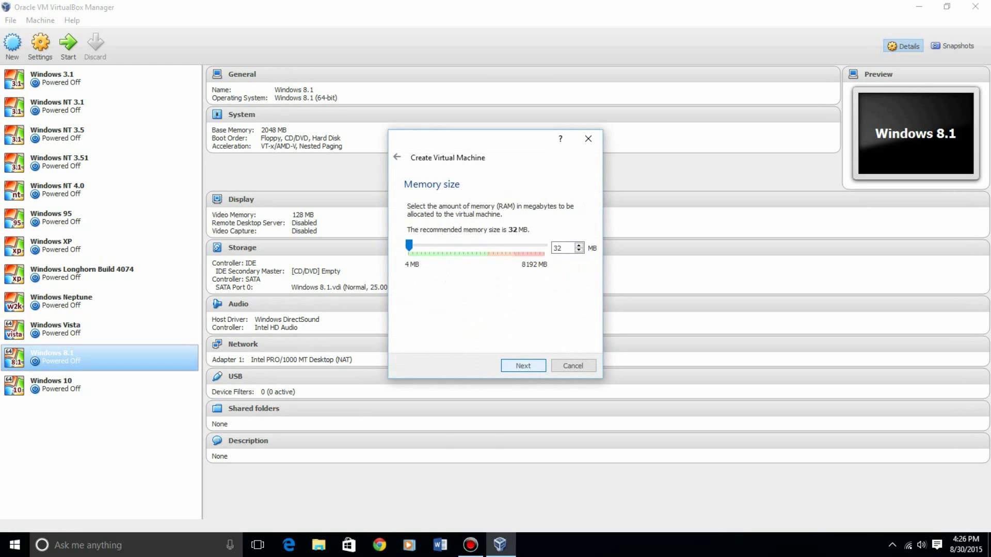
- Keep the recommended 32 MB memory and create a 1.00 GB virtual hard drive
click(522, 365)
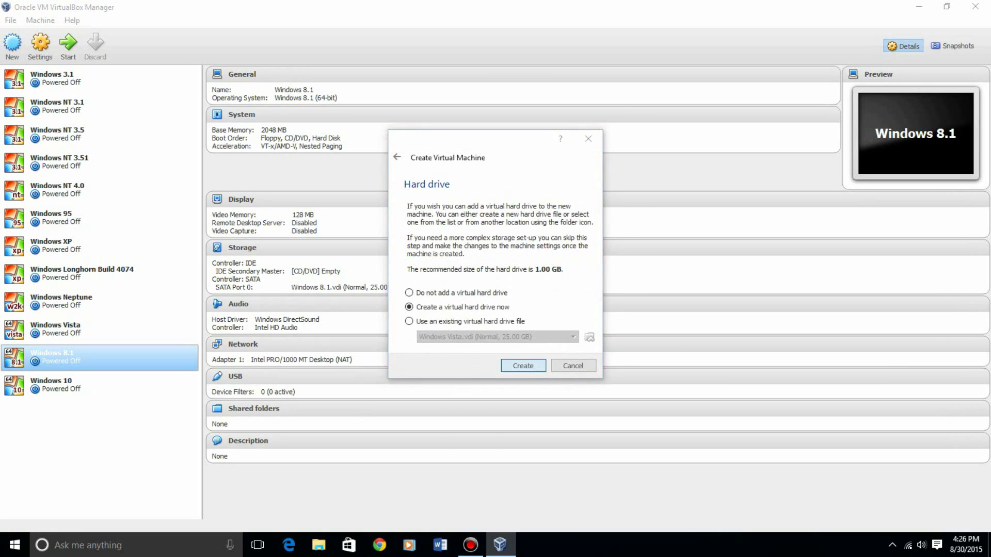
click(522, 365)
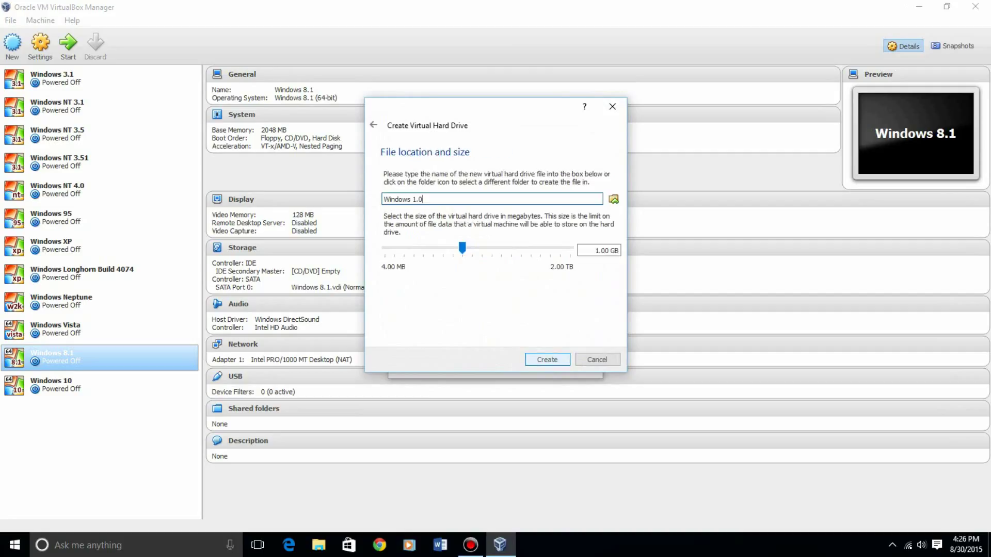
click(546, 359)
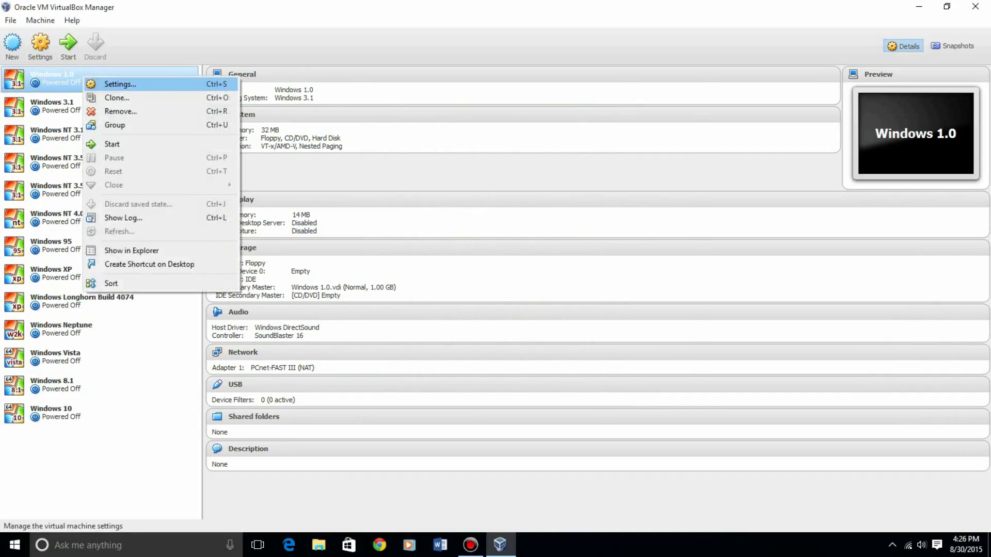
- Go to the Windows 1.0 machine's Storage settings and choose to load a floppy image file
click(120, 84)
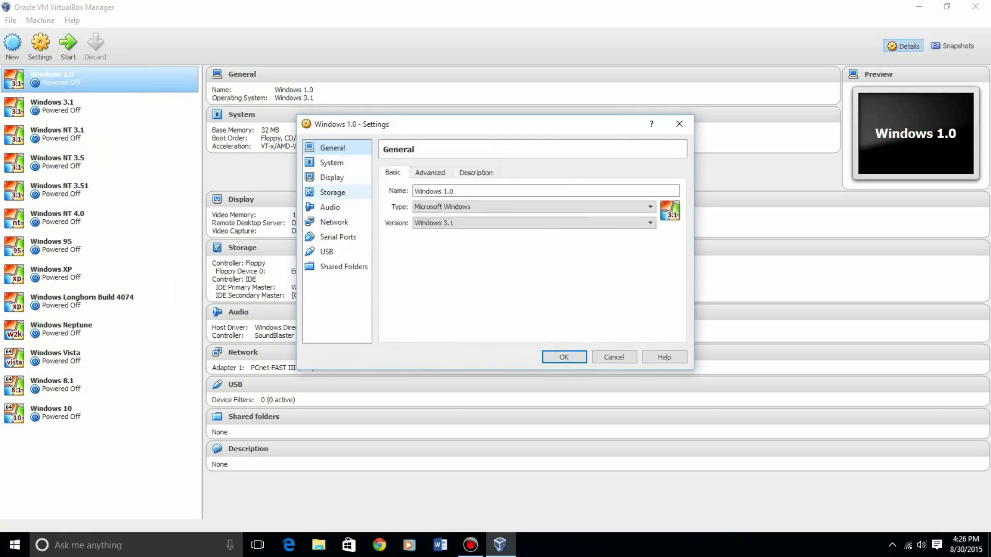
click(332, 192)
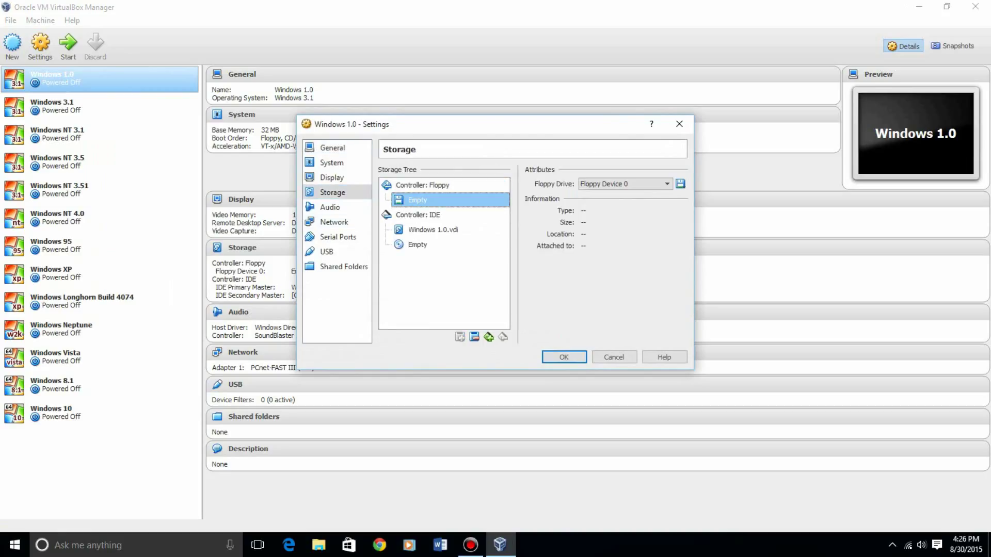
click(680, 183)
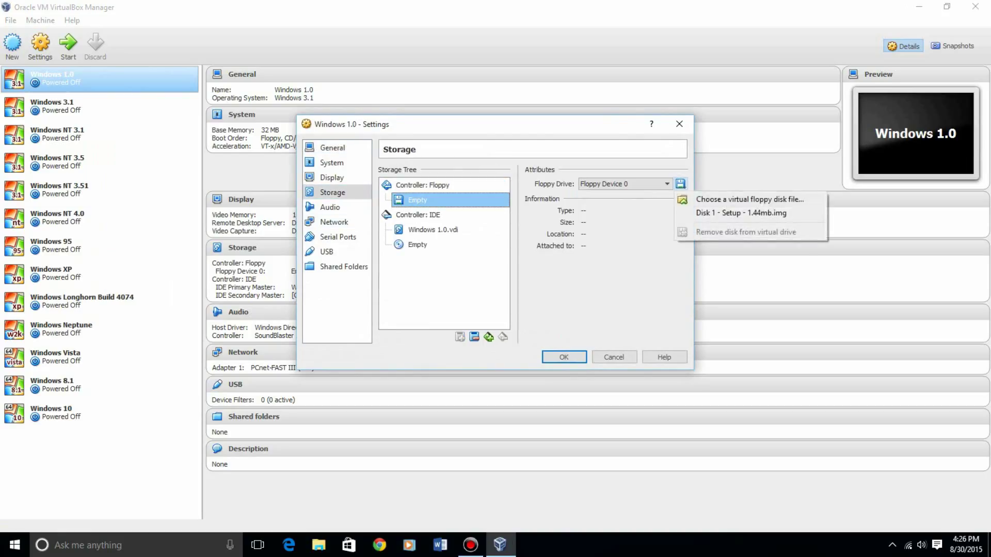
click(747, 199)
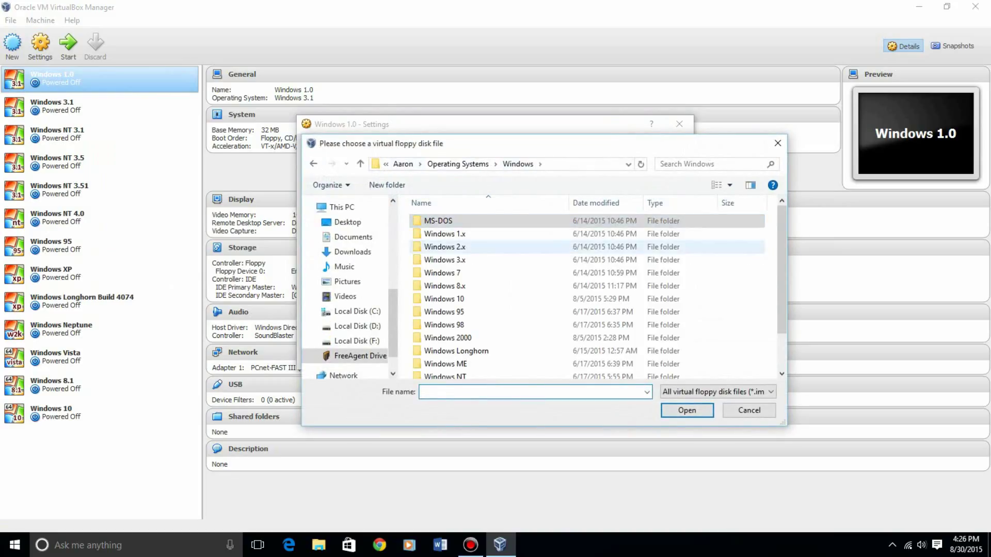
- Attach Windows 1.01.ima from the Windows 1.x folder to the floppy drive and save the settings
double_click(444, 233)
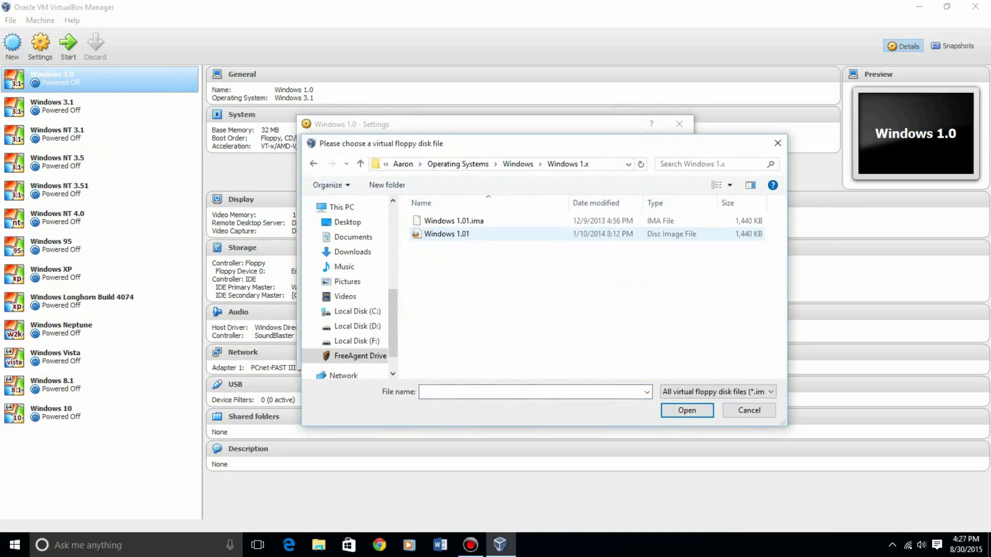
click(452, 221)
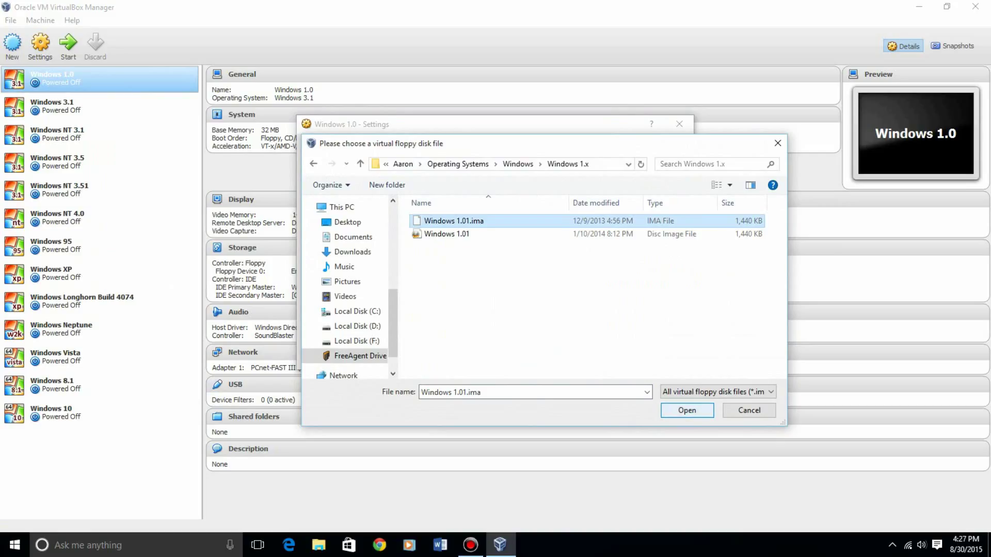
click(685, 410)
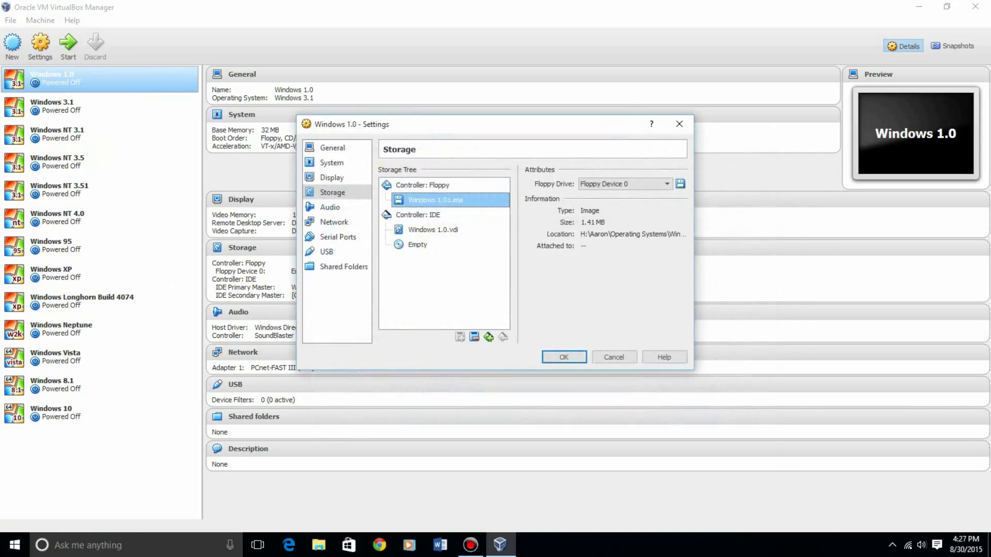
click(563, 357)
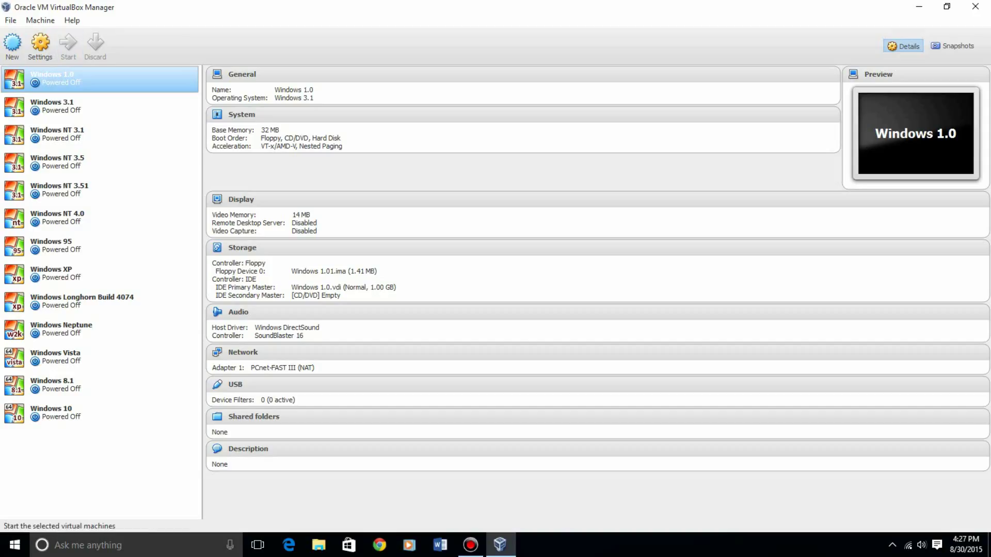
click(68, 45)
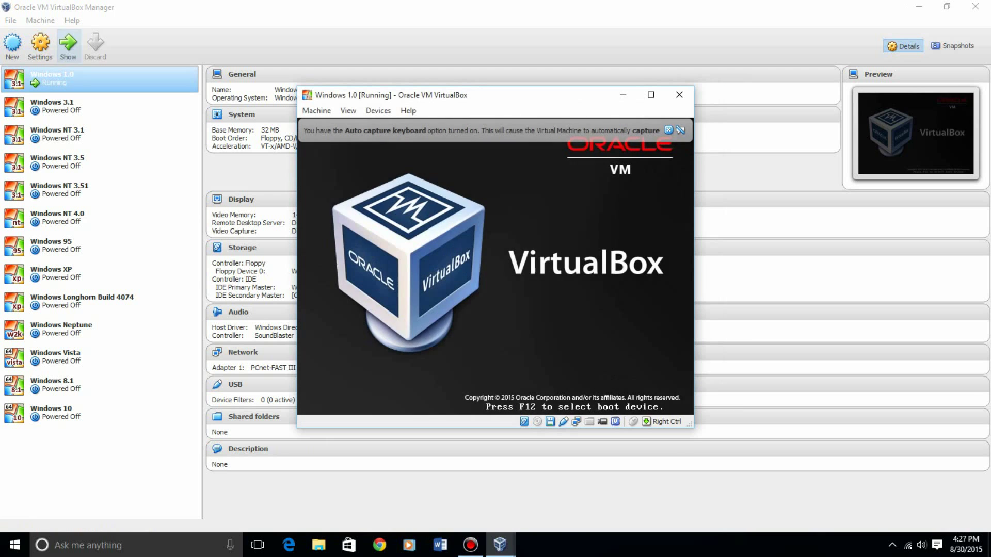
click(649, 95)
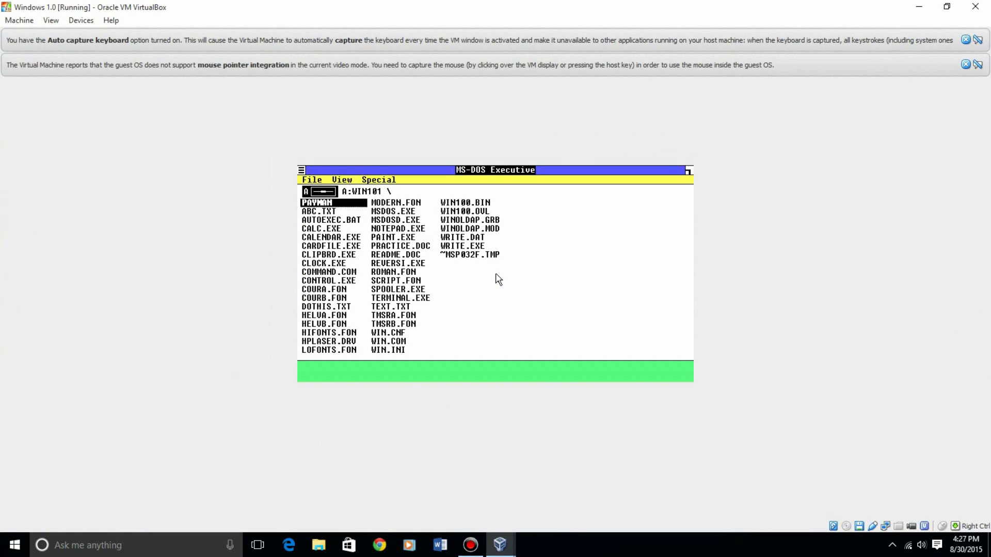
mouse_move(458, 281)
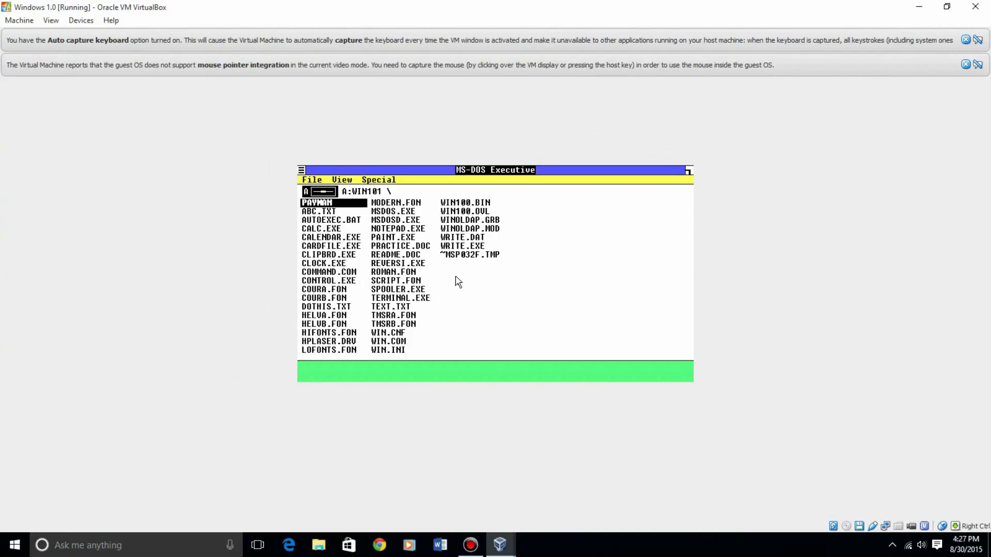
mouse_move(566, 327)
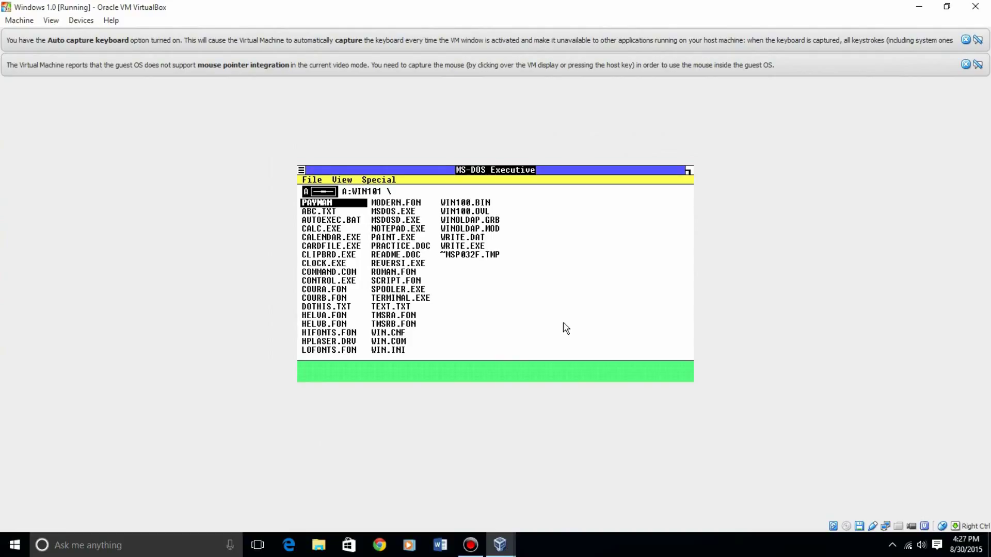
double_click(315, 202)
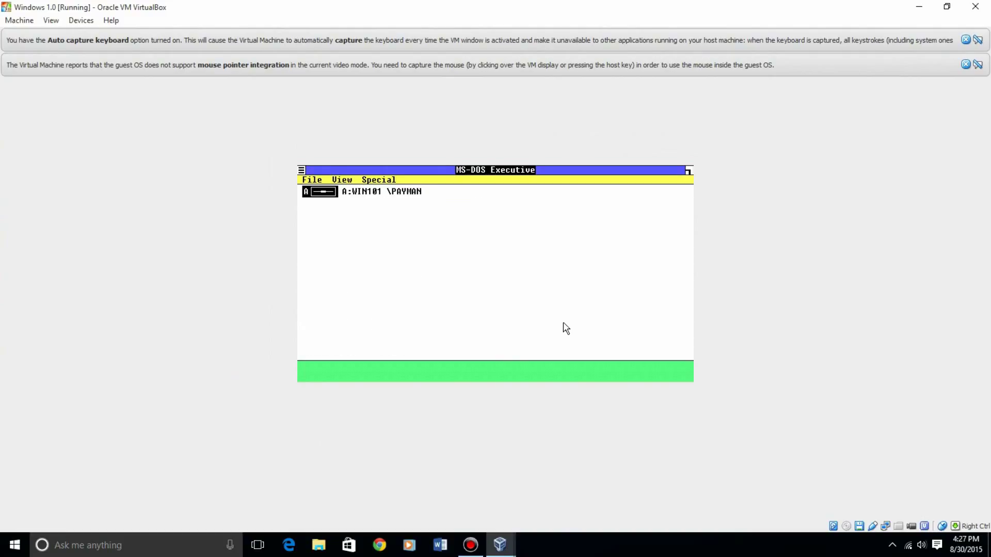
mouse_move(299, 225)
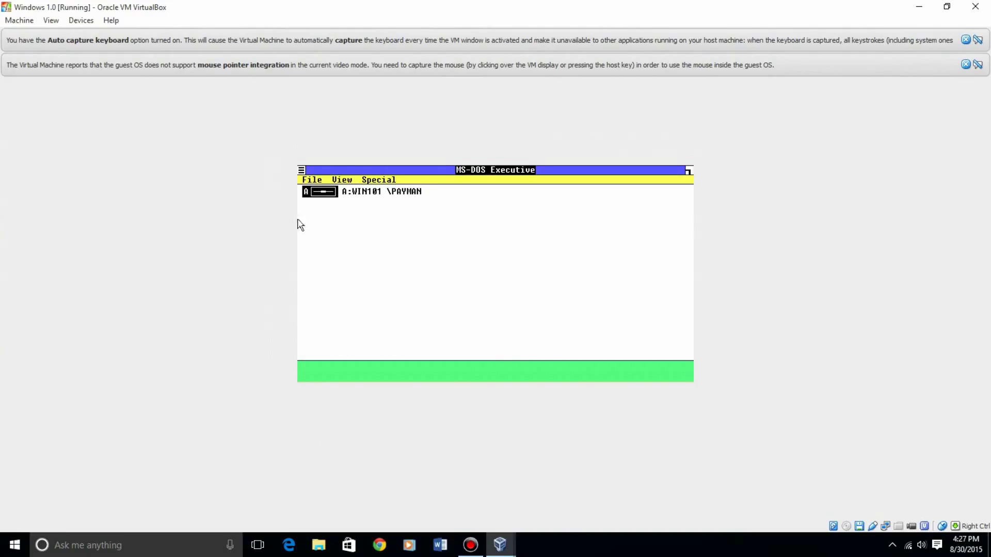
click(312, 180)
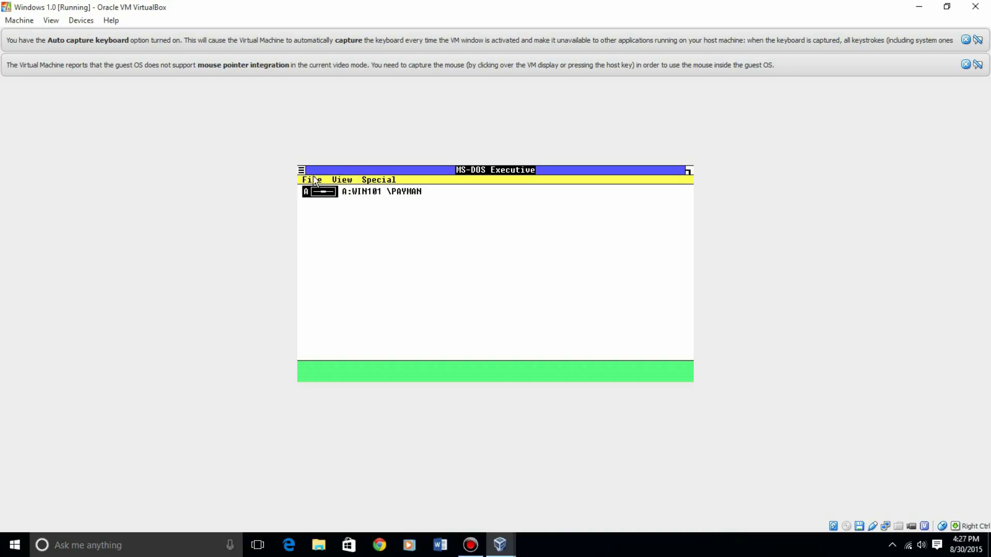
click(302, 169)
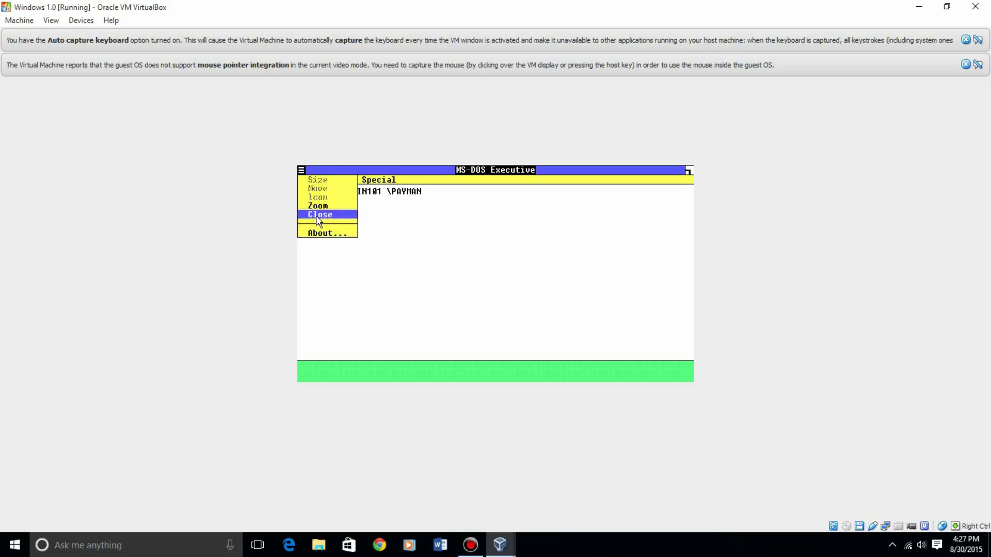
click(320, 214)
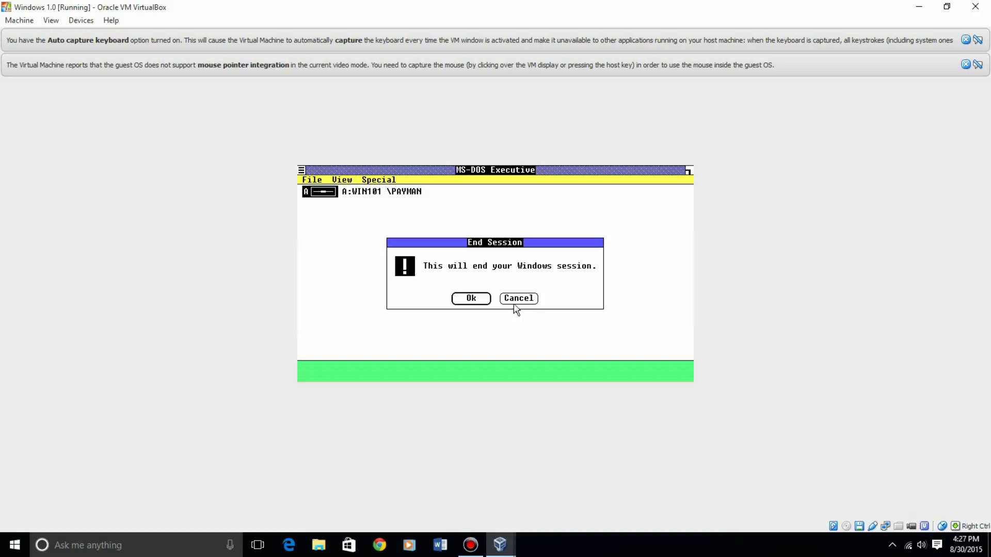
click(518, 298)
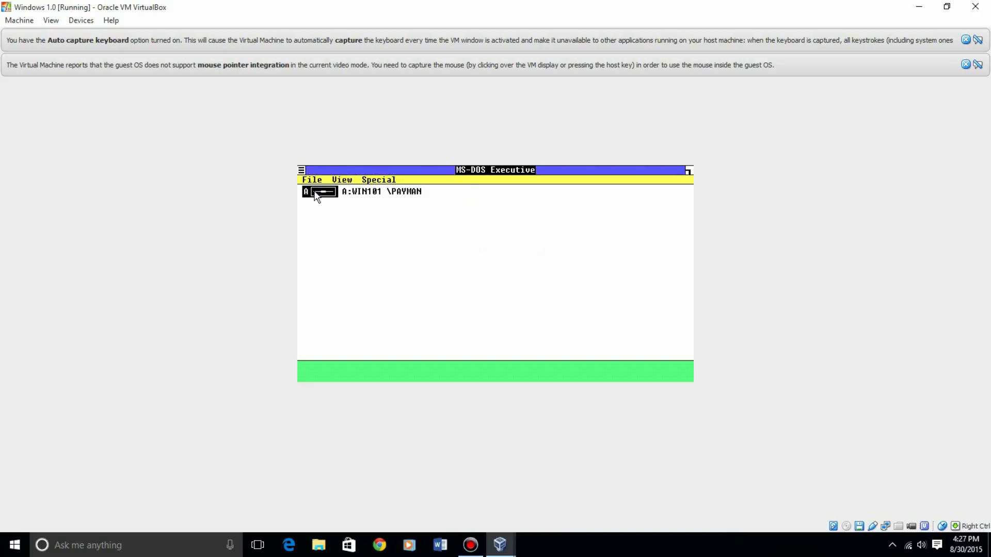
mouse_move(369, 199)
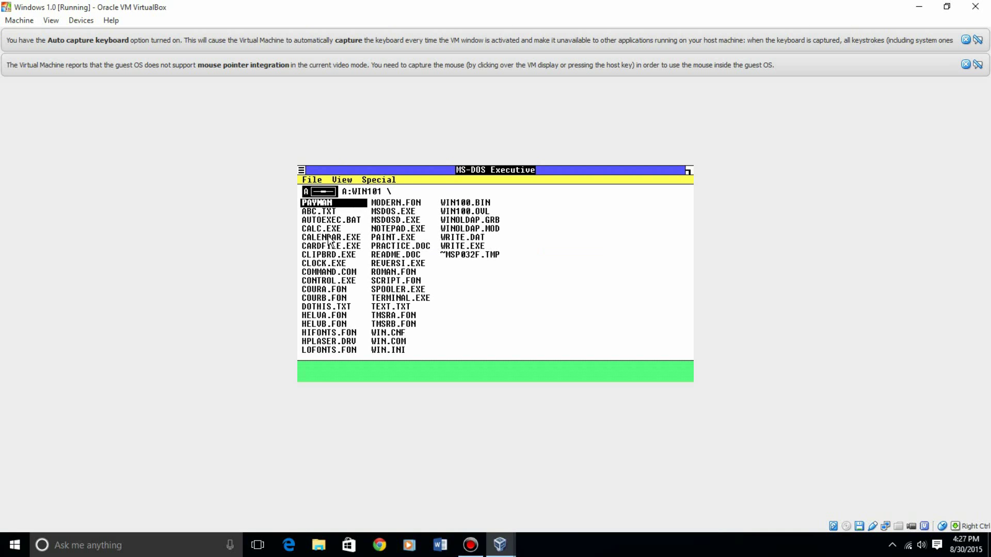
double_click(320, 228)
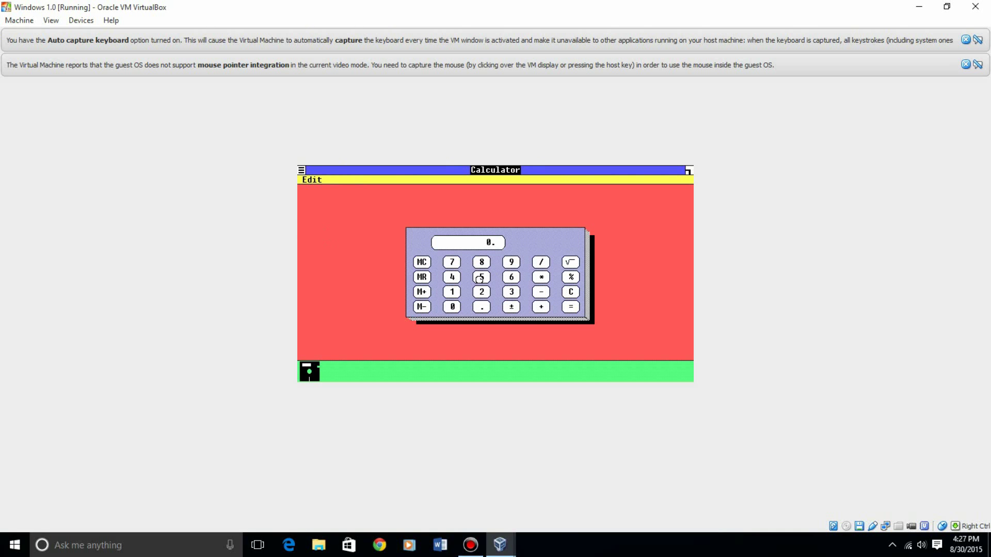
click(481, 292)
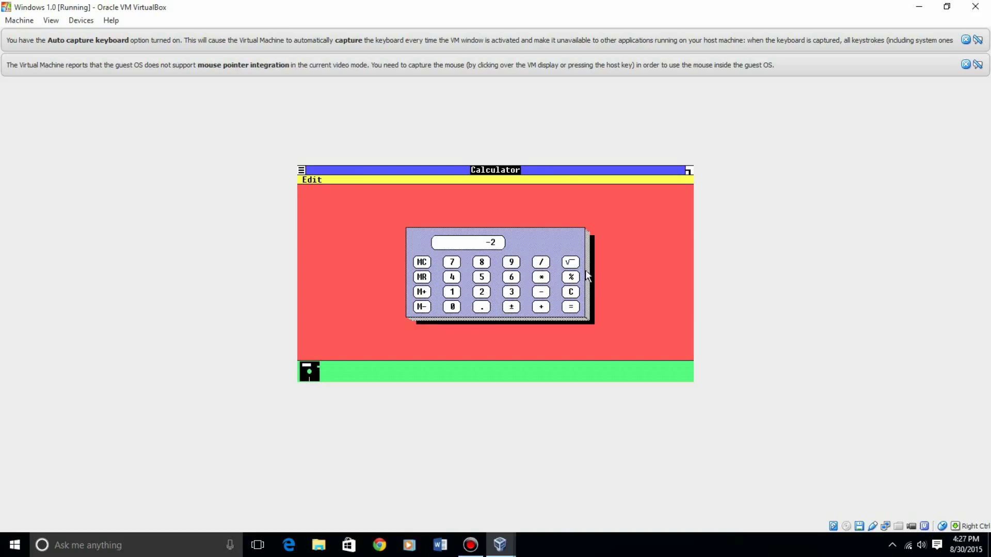
click(570, 292)
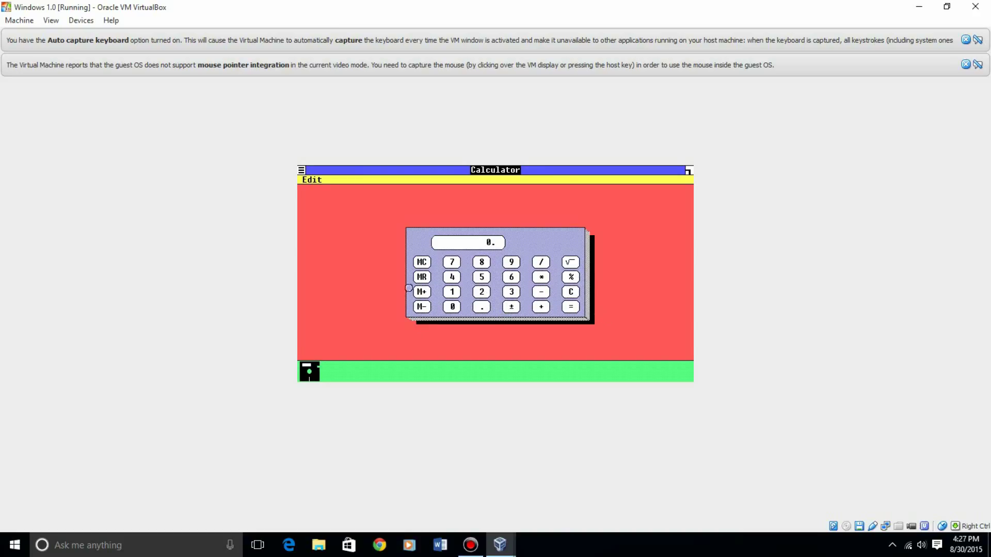
click(481, 291)
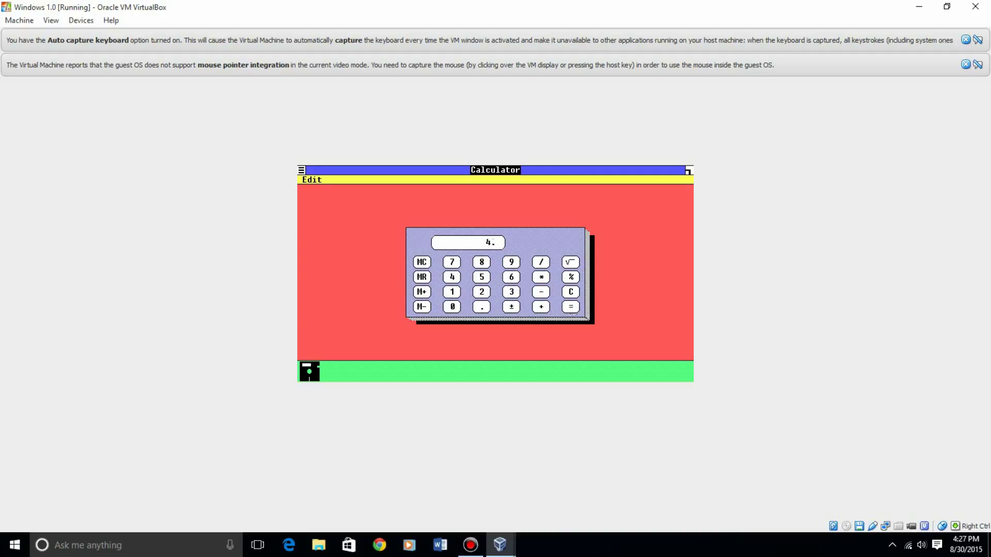
click(302, 171)
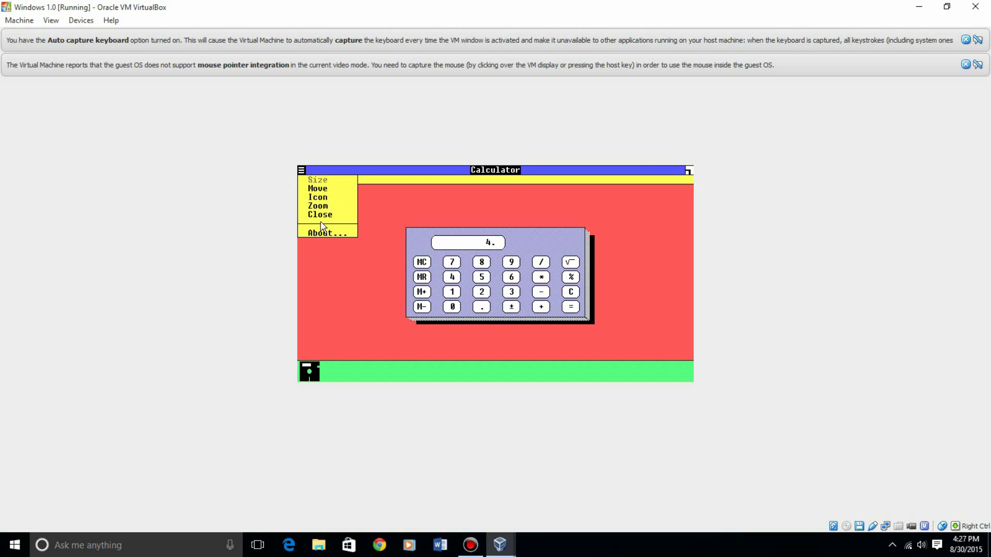
click(319, 215)
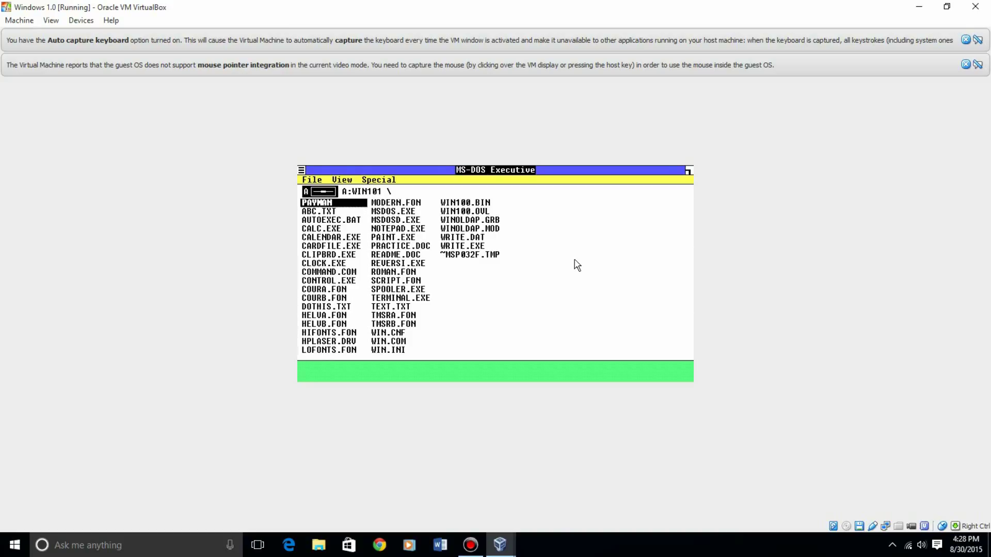
mouse_move(616, 215)
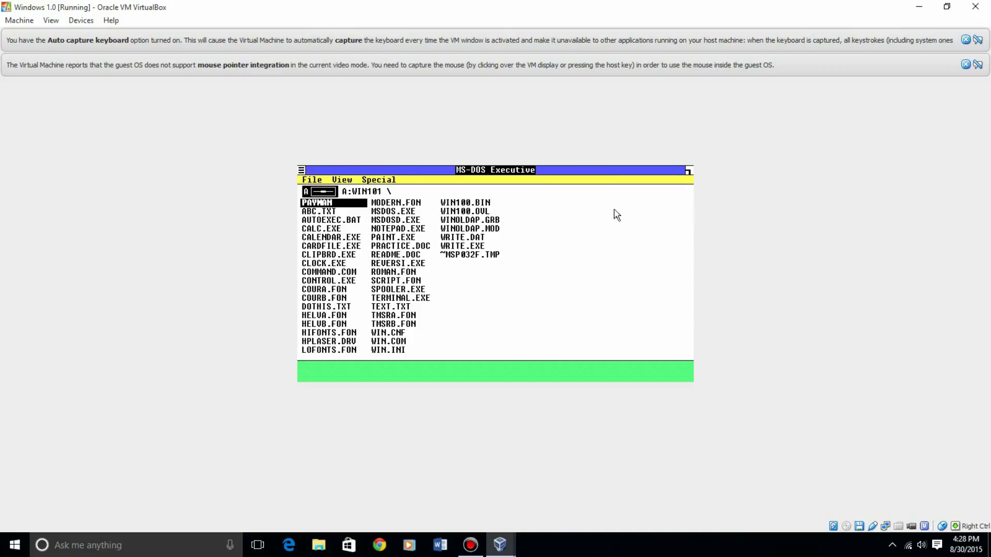
mouse_move(307, 170)
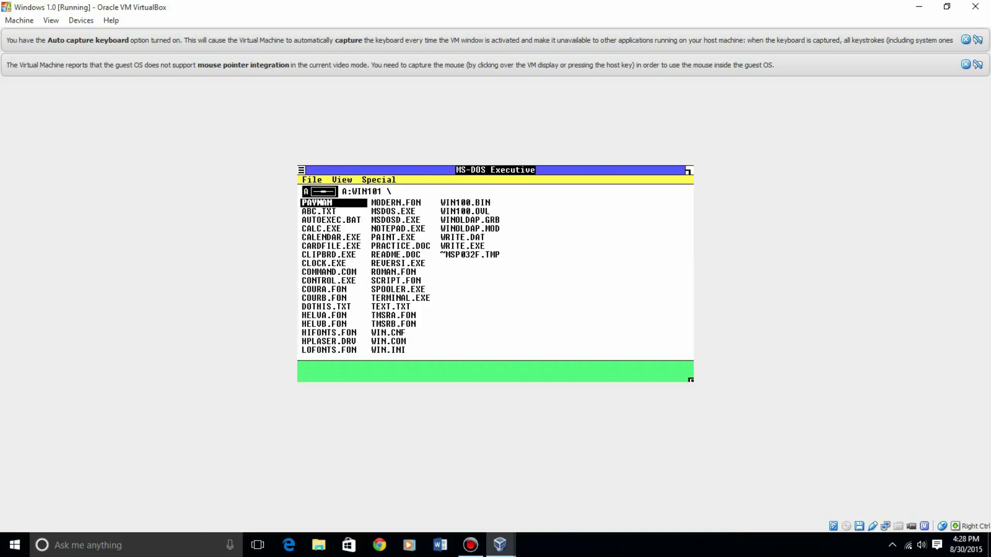
mouse_move(606, 345)
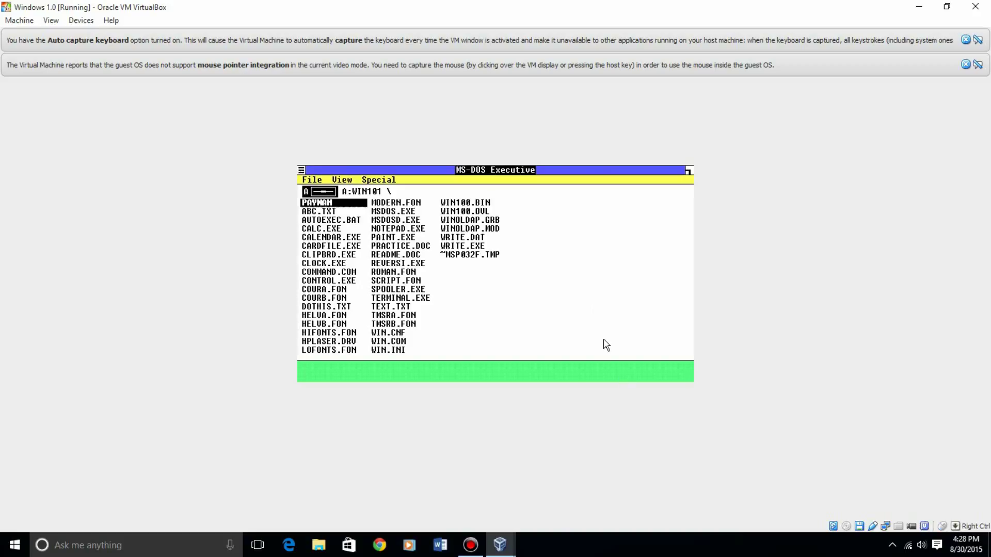